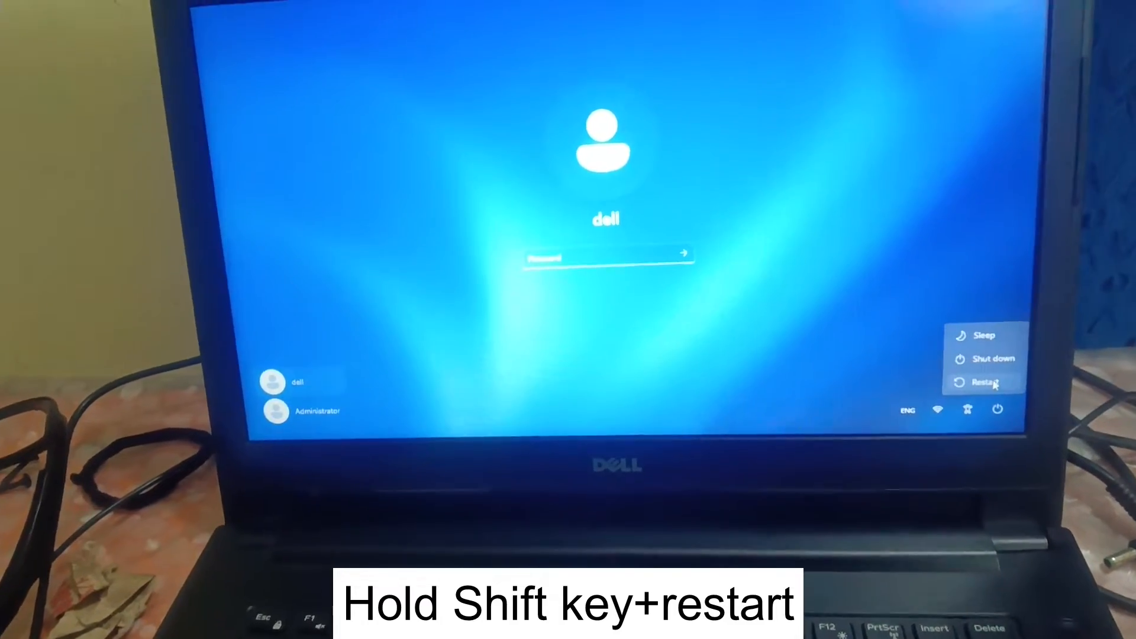
Step: Restart from the lock screen into recovery, overriding the signed-in-user warning
{"action": "left_click", "coordinate": [985, 382]}
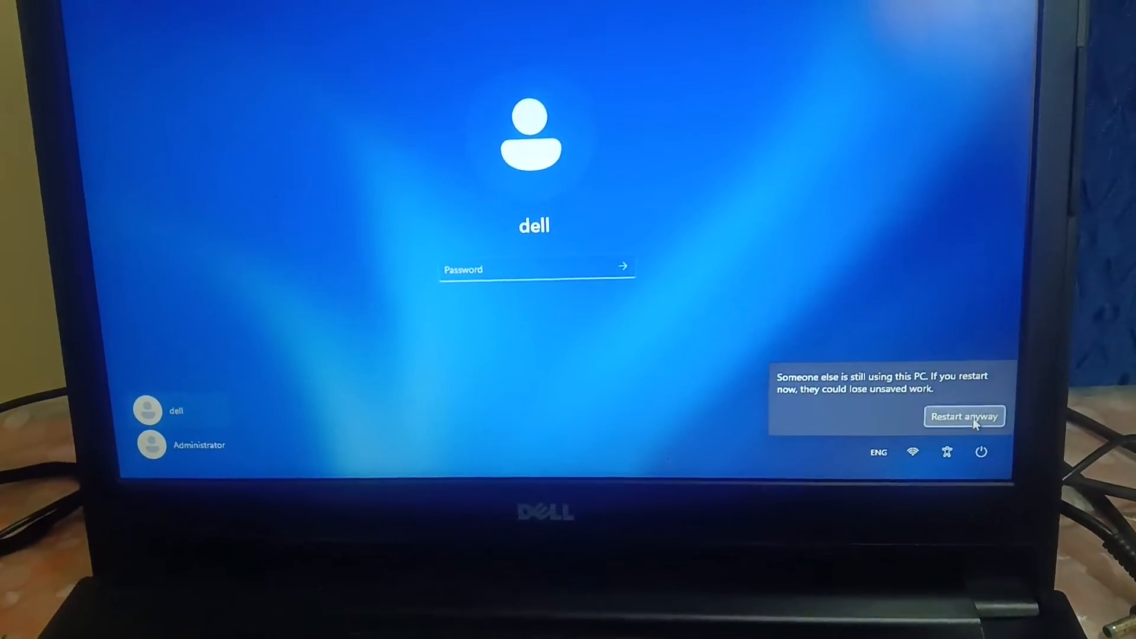
{"action": "left_click", "coordinate": [964, 417]}
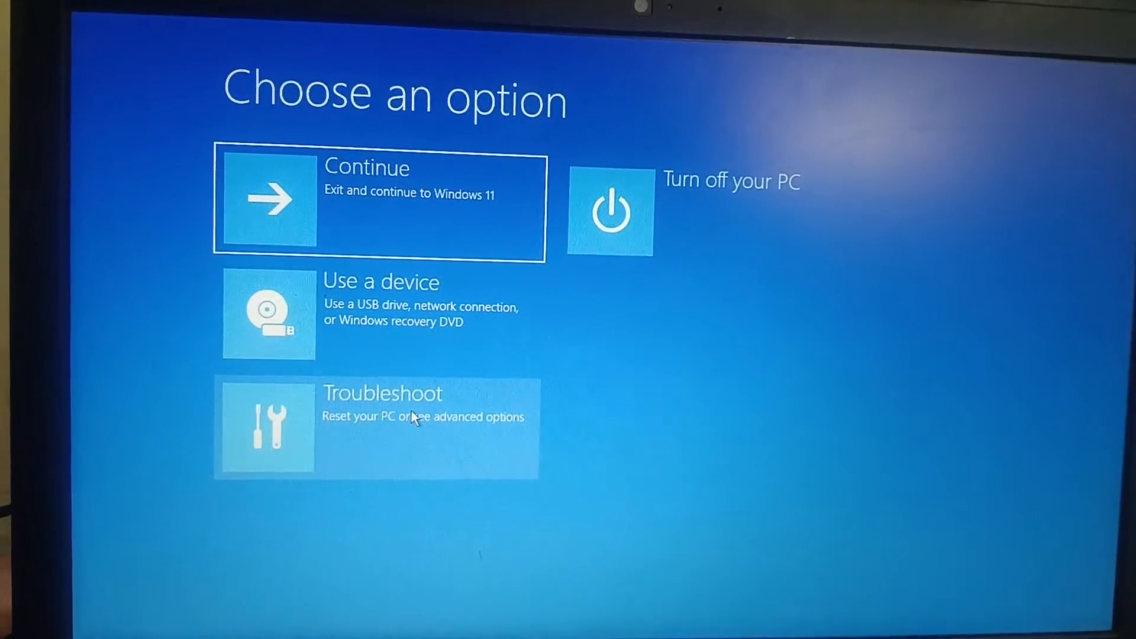
Step: Go through Troubleshoot and Advanced options to the recovery Command Prompt
{"action": "left_click", "coordinate": [377, 427]}
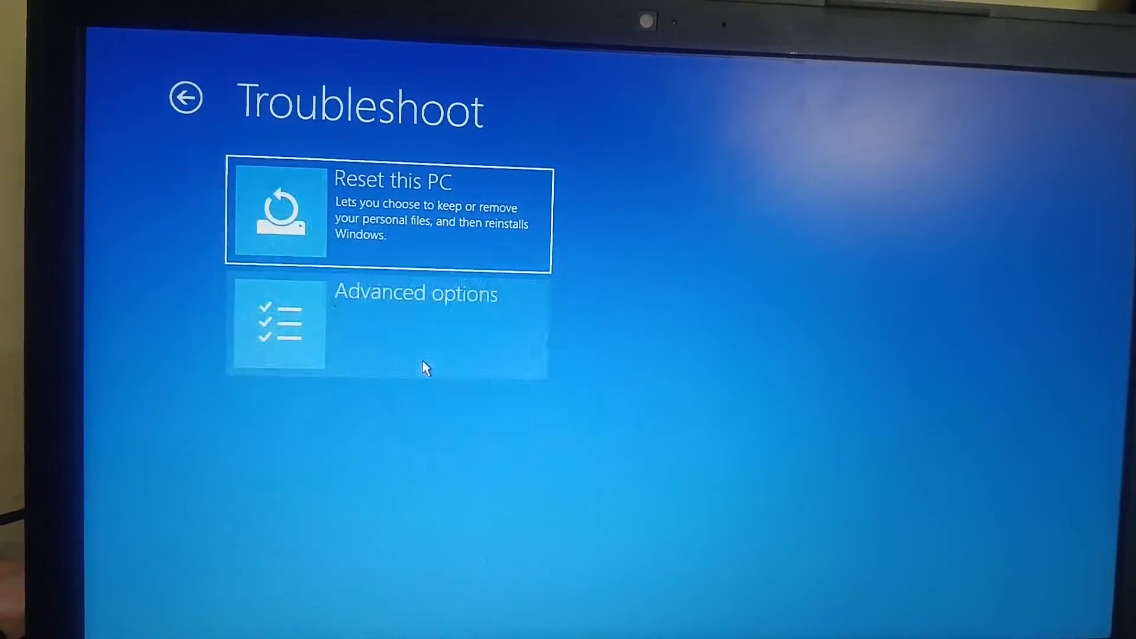
{"action": "left_click", "coordinate": [388, 326]}
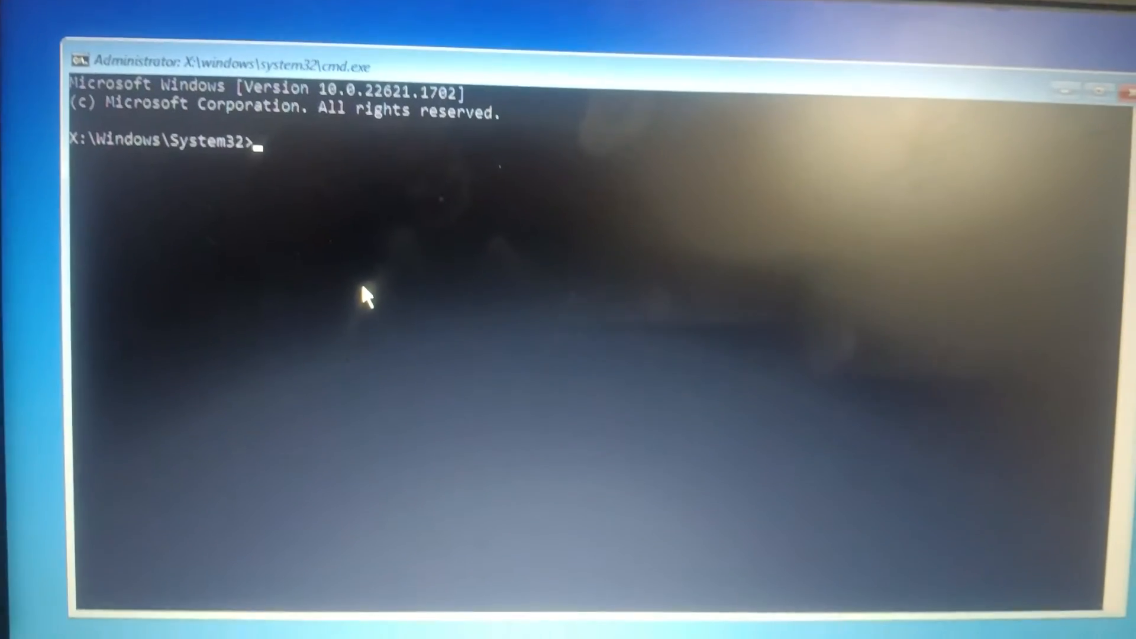
Step: Run regedit at the X:\Windows\System32 prompt to open Registry Editor
{"action": "type", "text": "regedi"}
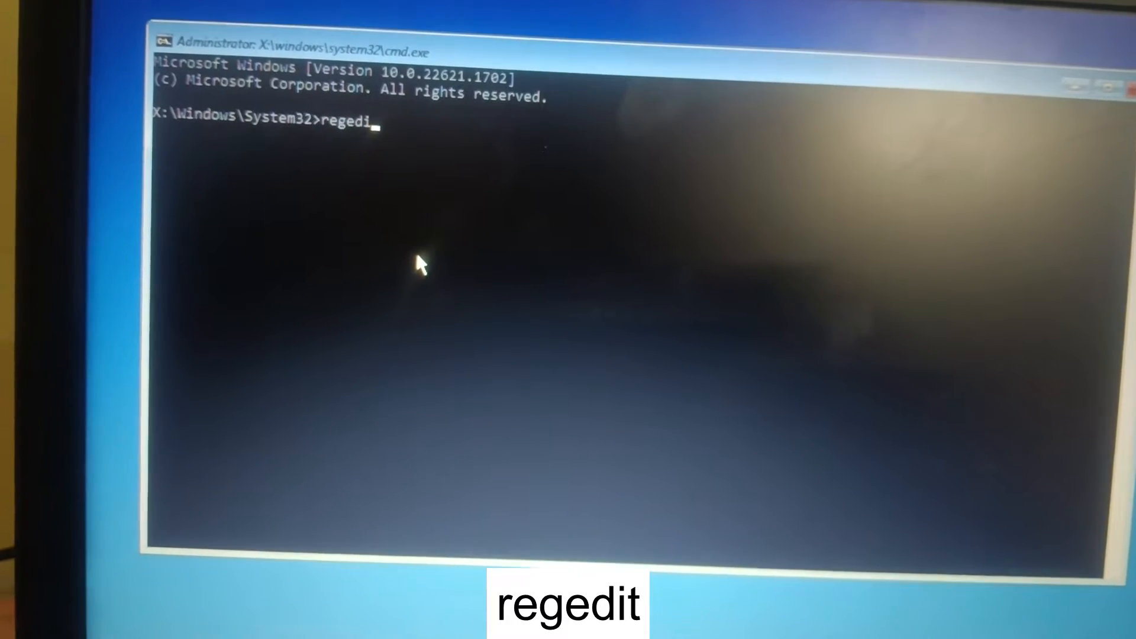
{"action": "type", "text": "t"}
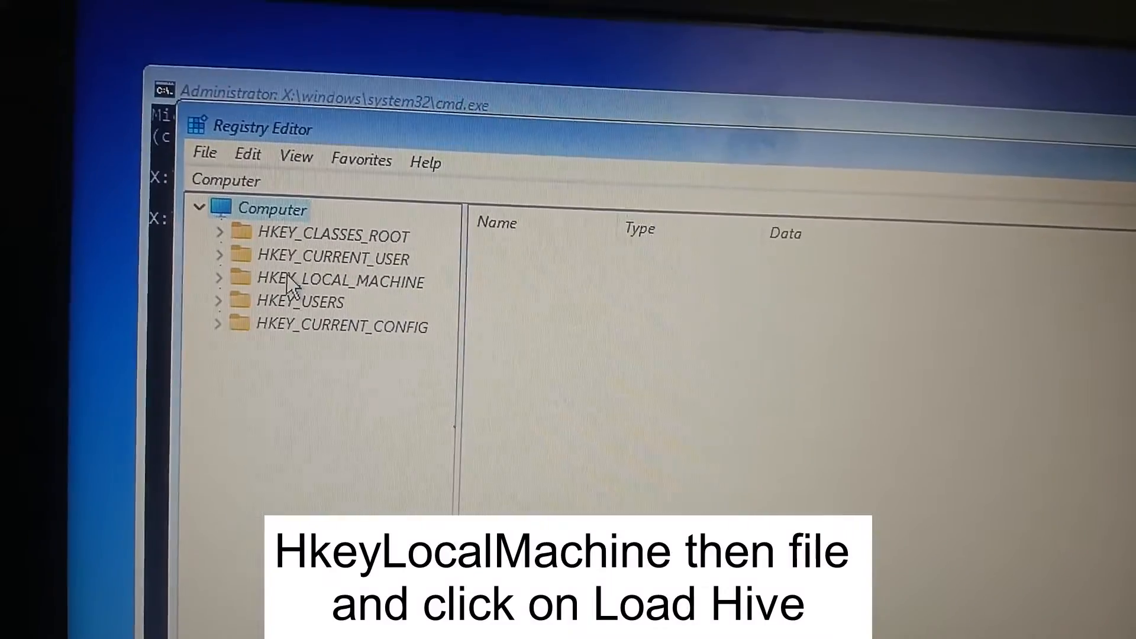
Step: Select HKEY_LOCAL_MACHINE and choose File > Load Hive
{"action": "left_click", "coordinate": [340, 280]}
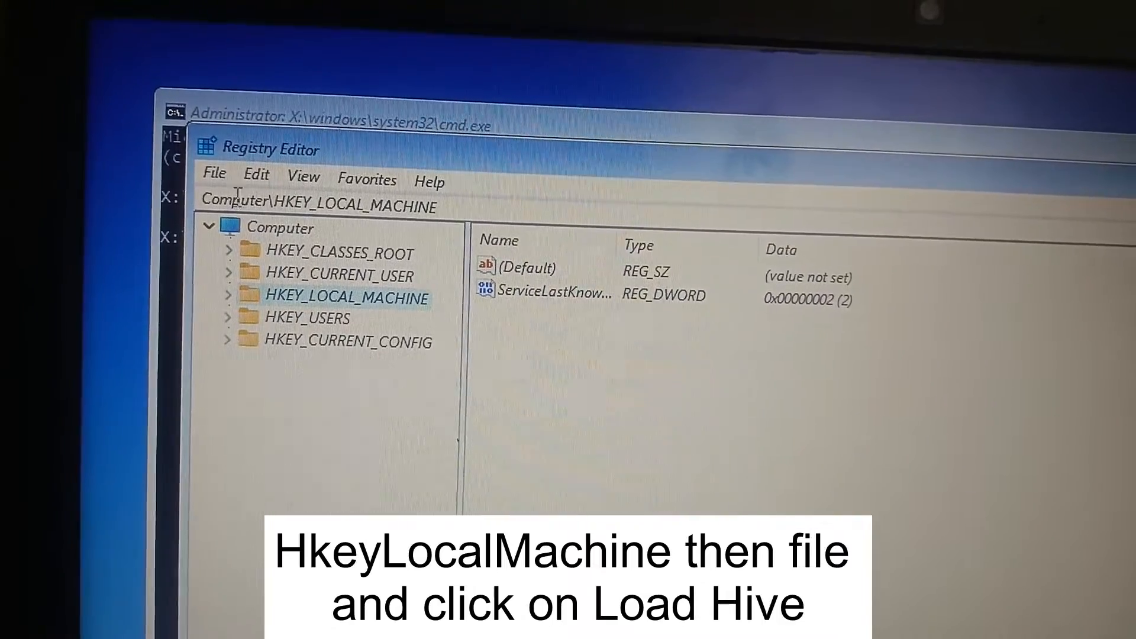
{"action": "left_click", "coordinate": [215, 178]}
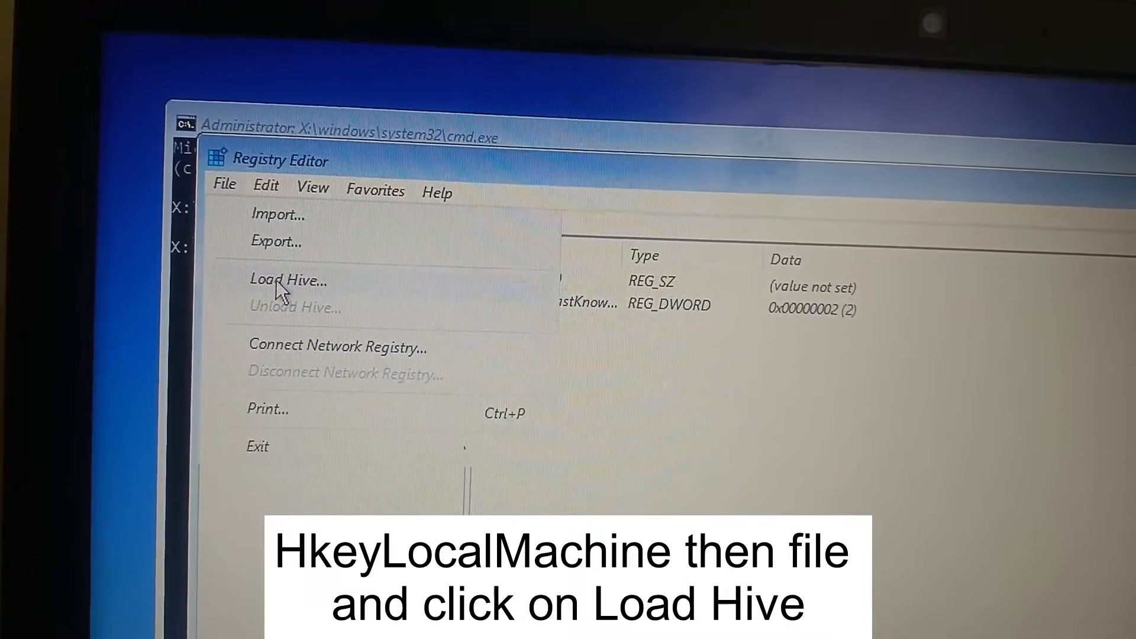
{"action": "left_click", "coordinate": [287, 281]}
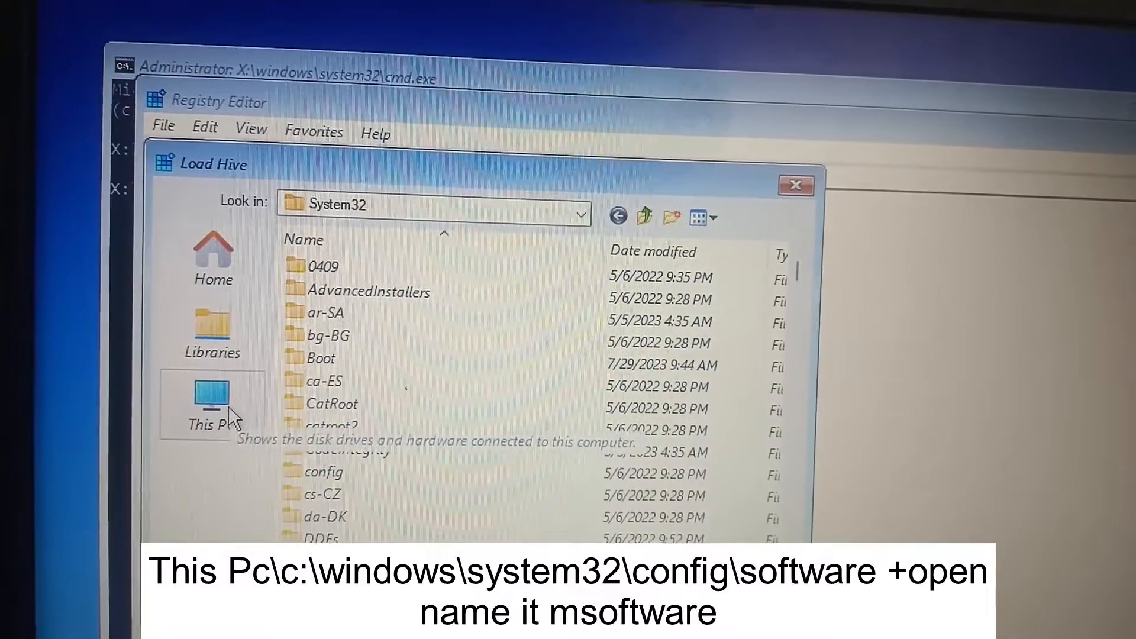
Step: Browse the Load Hive dialog through Local Disk (C:) and Windows into System32
{"action": "left_click", "coordinate": [213, 406]}
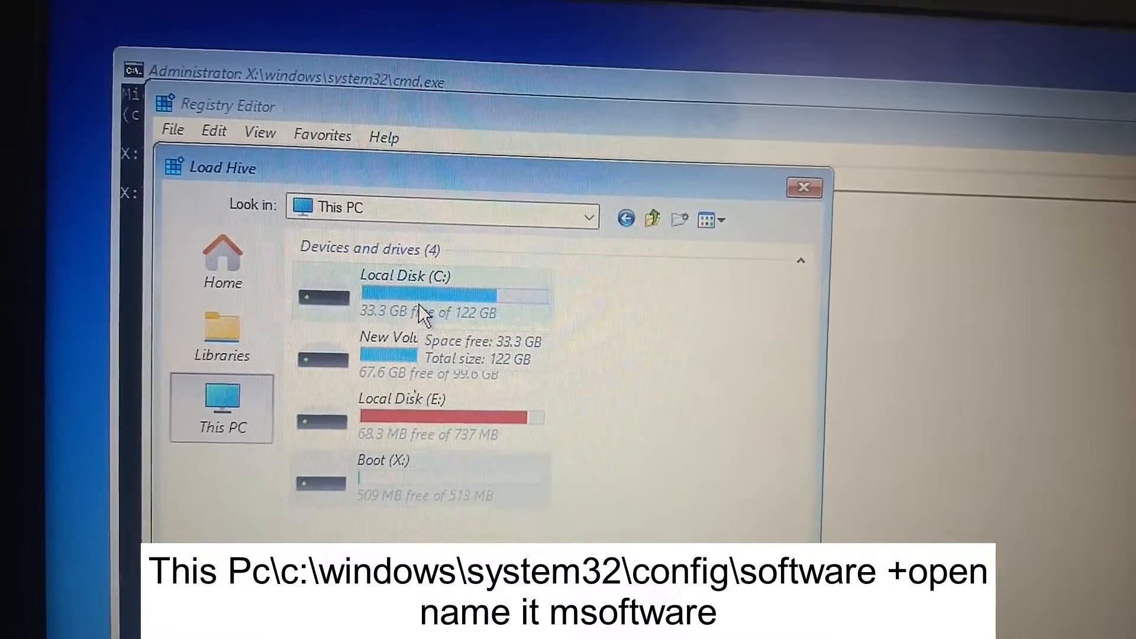
{"action": "double_click", "coordinate": [402, 295]}
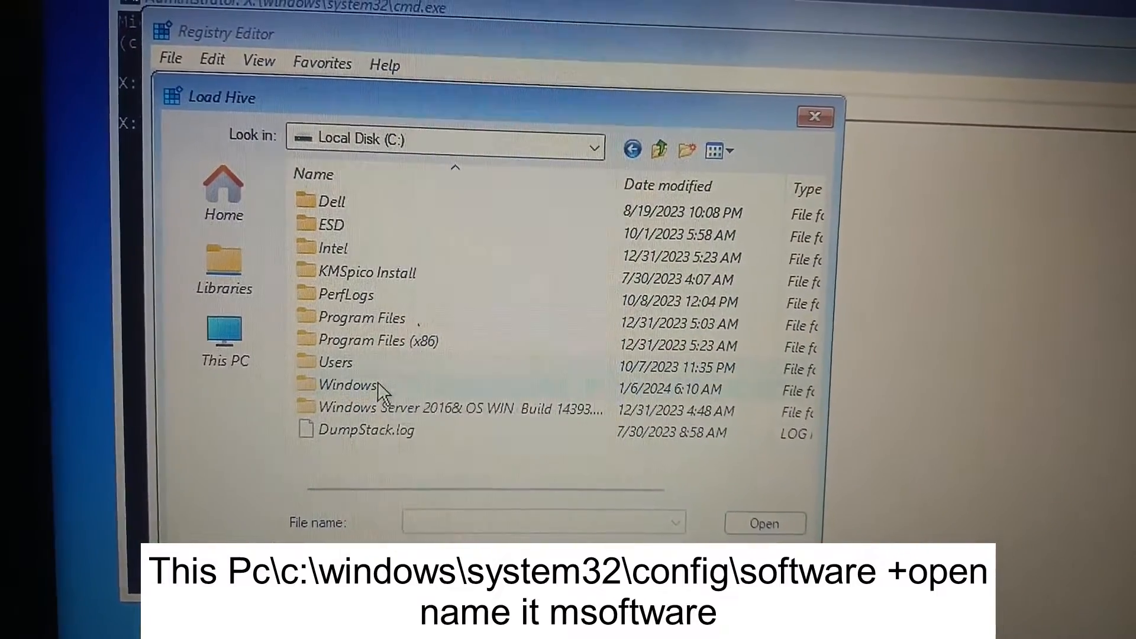
{"action": "double_click", "coordinate": [349, 385]}
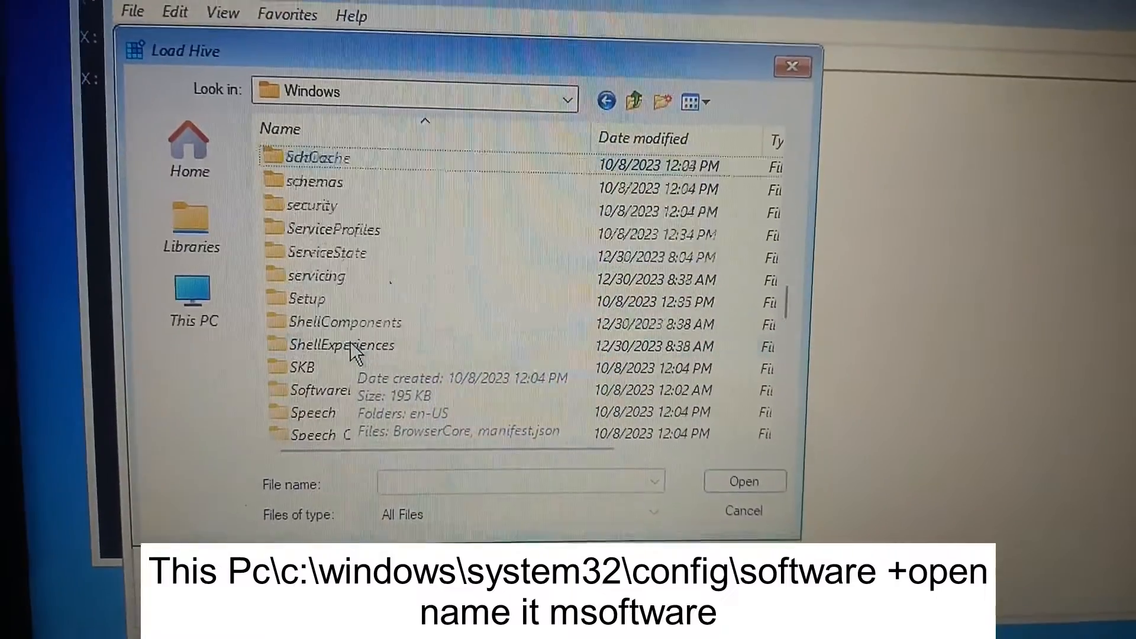
{"action": "left_click", "coordinate": [317, 216]}
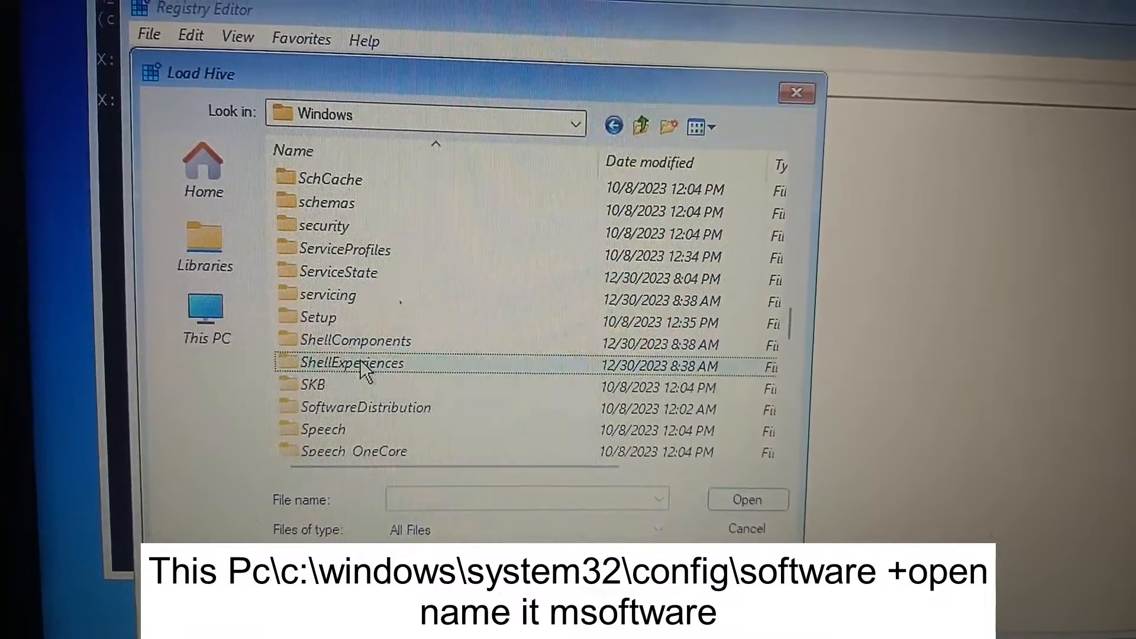
{"action": "scroll", "scroll_direction": "down", "scroll_amount": 3}
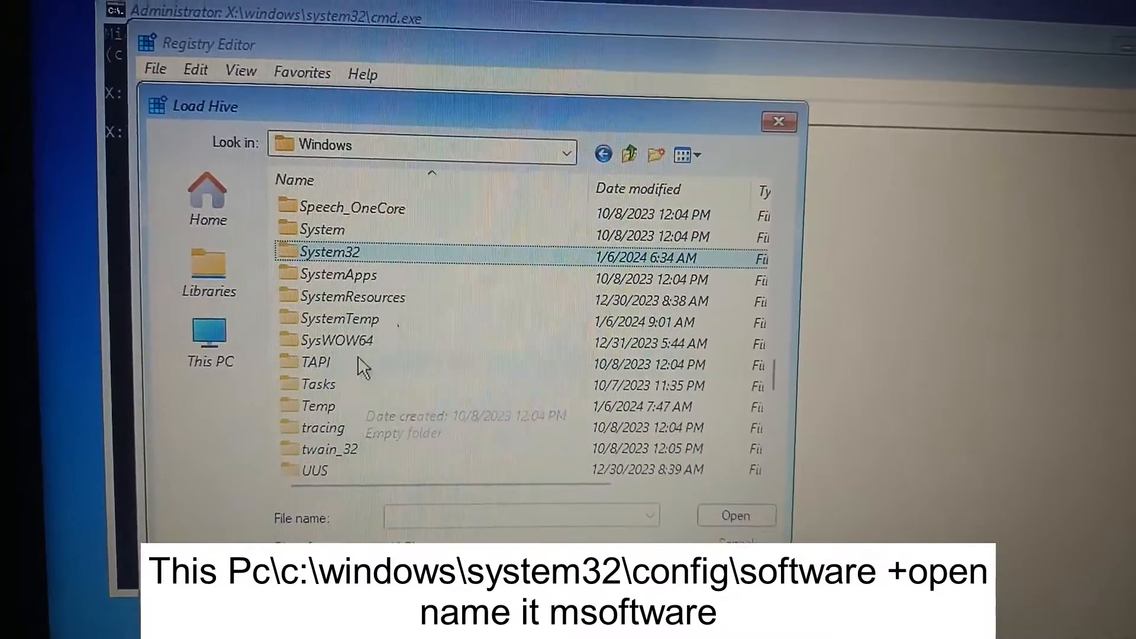
{"action": "double_click", "coordinate": [331, 251]}
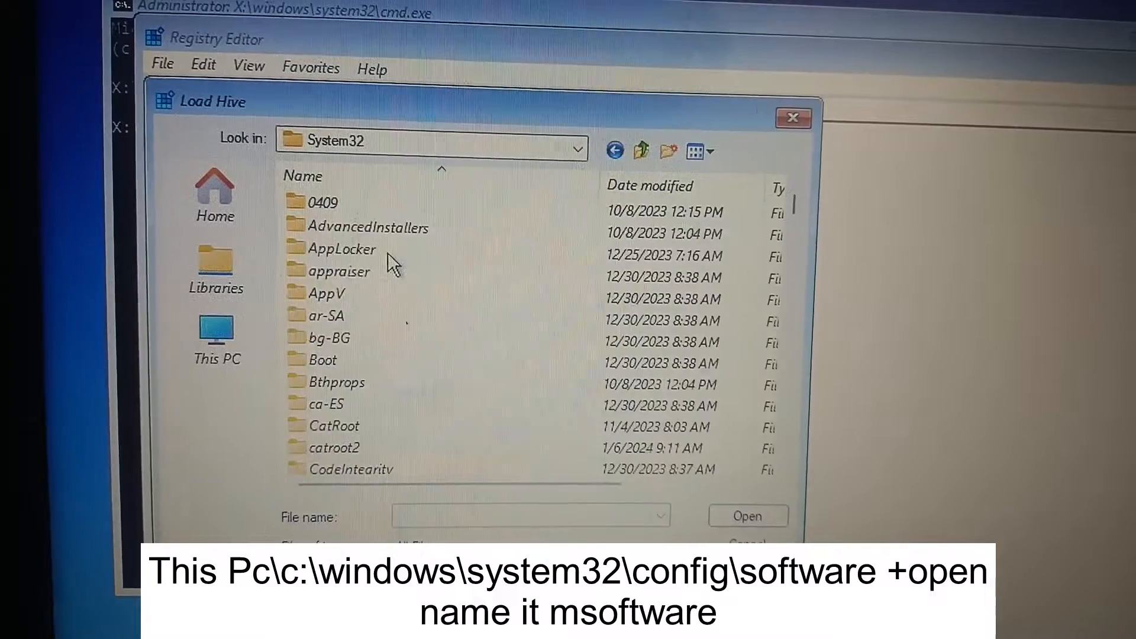
Step: Select the SOFTWARE hive file in the config folder and open it
{"action": "left_click", "coordinate": [347, 256]}
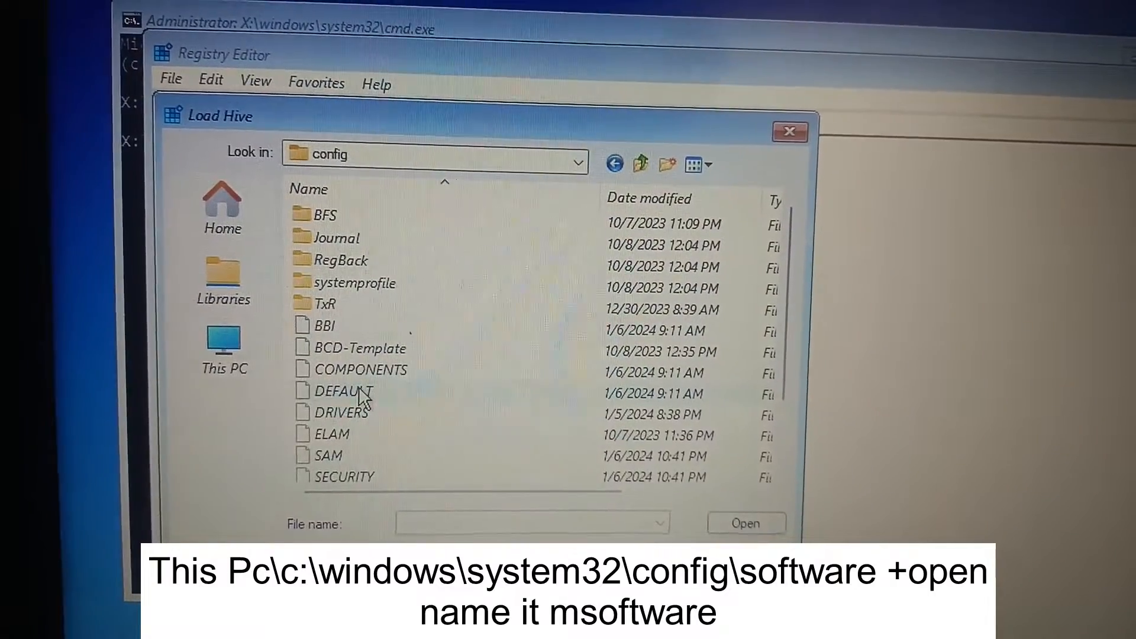
{"action": "scroll", "scroll_direction": "down", "scroll_amount": 3}
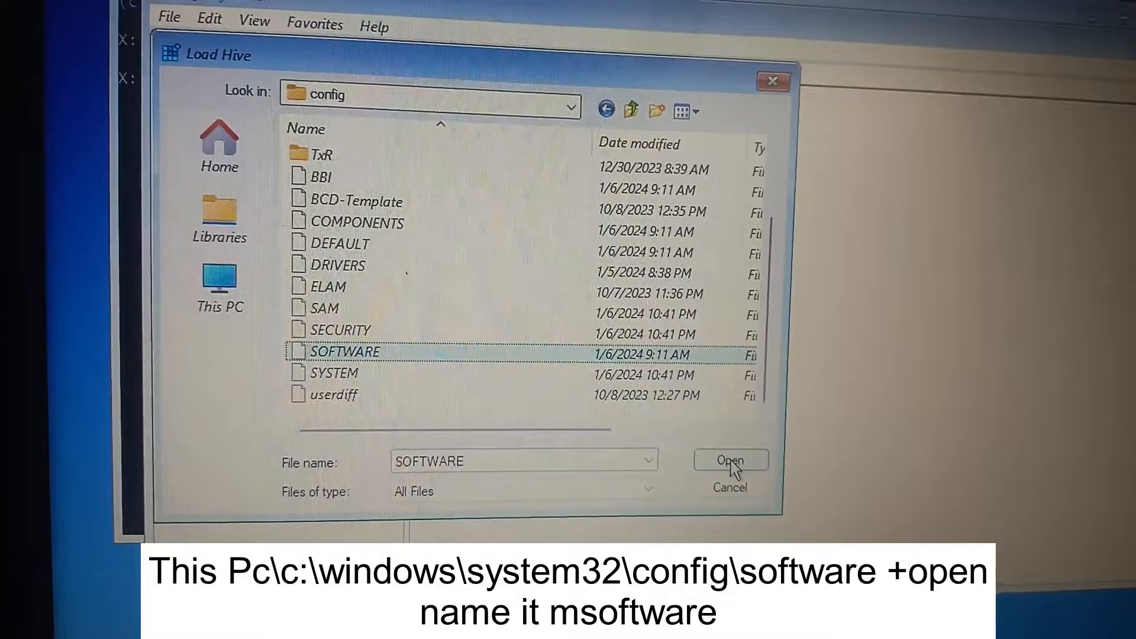
{"action": "left_click", "coordinate": [731, 460]}
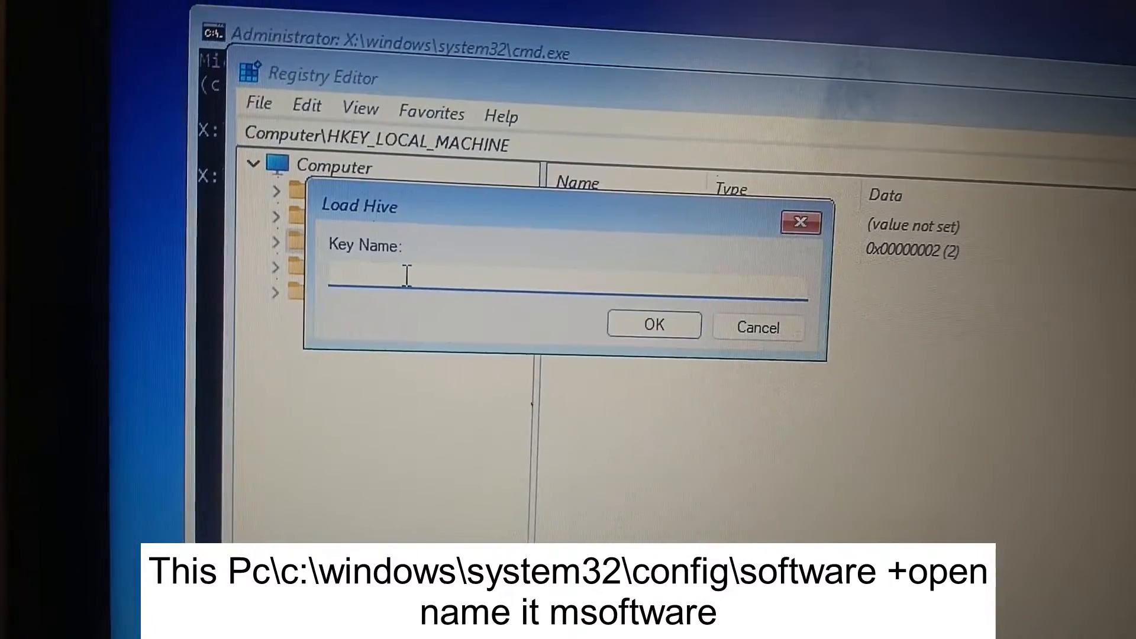
Step: Name the loaded hive key 'msoftware' and confirm
{"action": "type", "text": "m"}
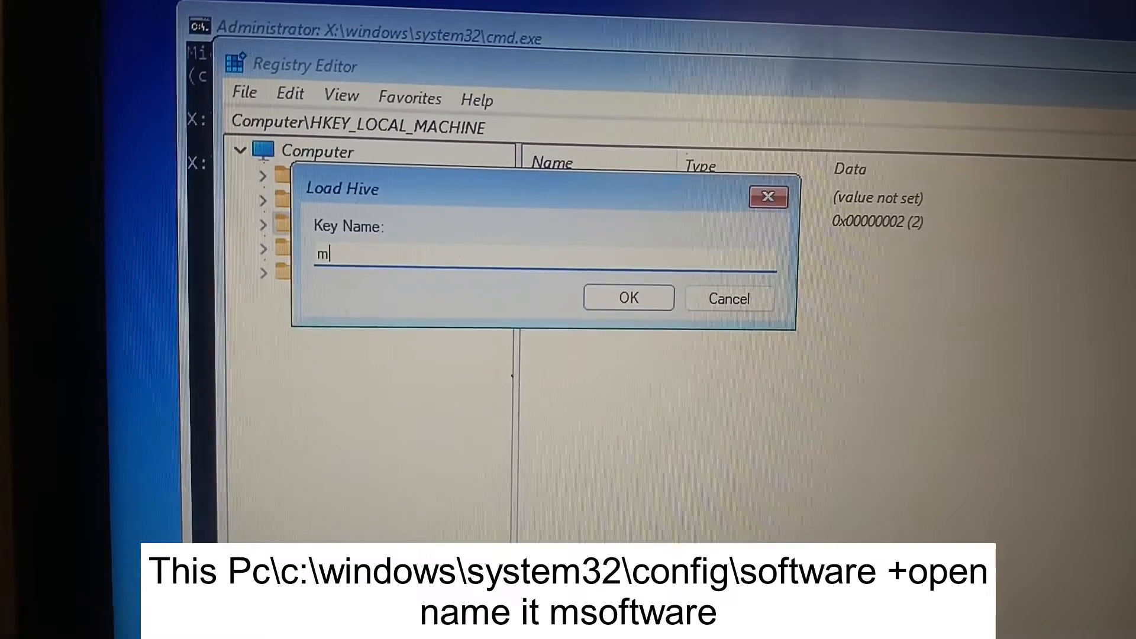
{"action": "type", "text": "software"}
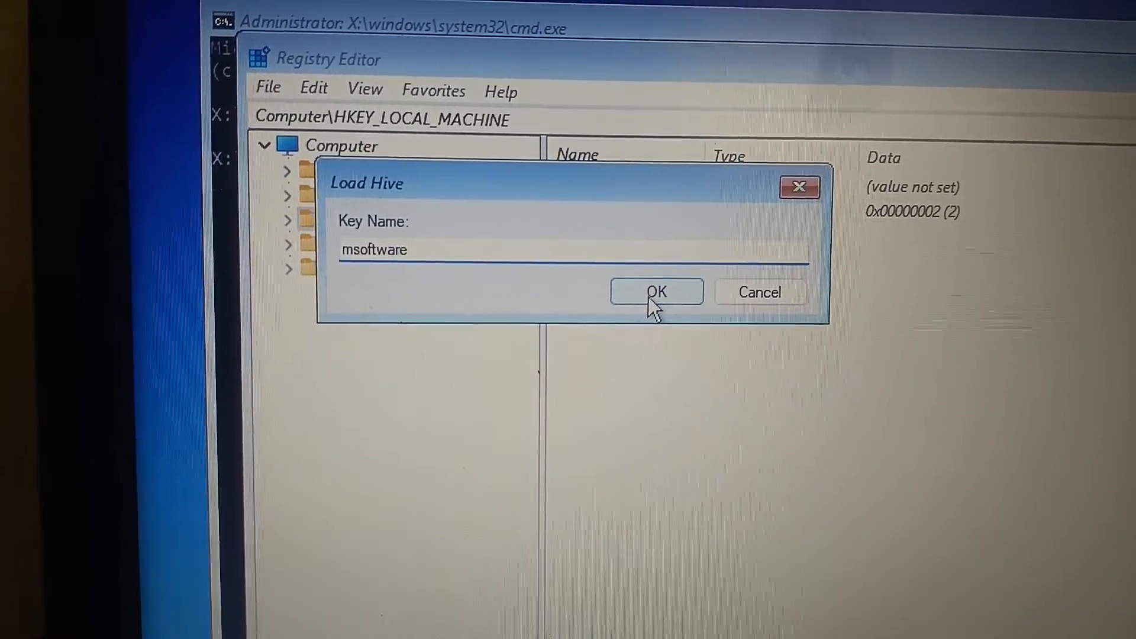
{"action": "left_click", "coordinate": [656, 291]}
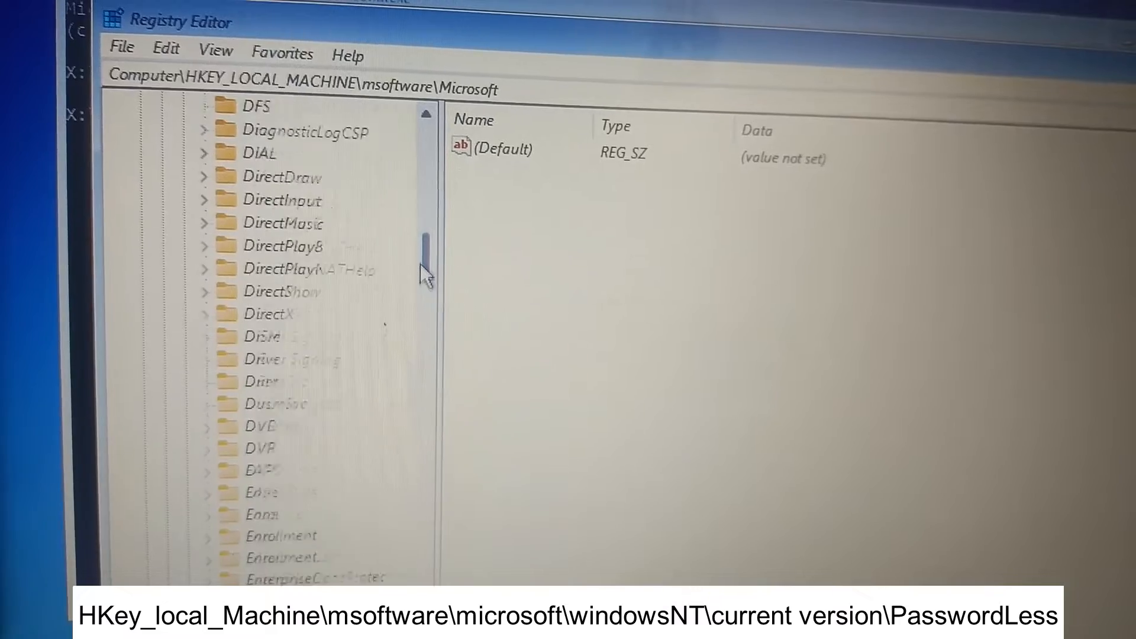
Step: Scroll to Windows NT and expand its CurrentVersion key in msoftware\Microsoft
{"action": "scroll", "scroll_direction": "down", "scroll_amount": 3}
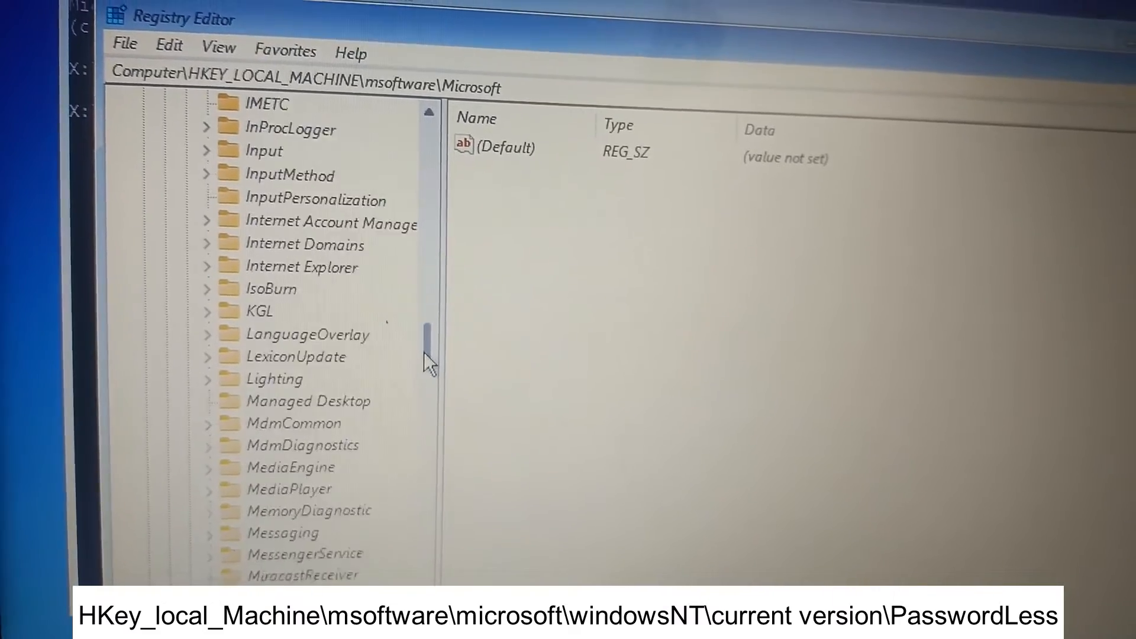
{"action": "scroll", "scroll_direction": "down", "scroll_amount": 3}
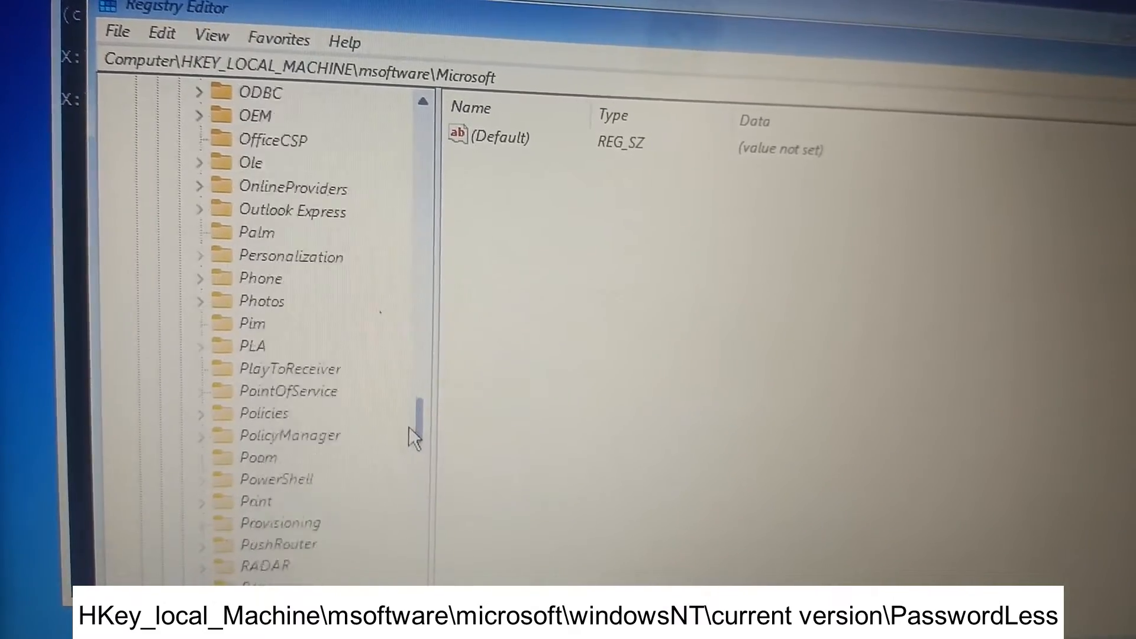
{"action": "scroll", "scroll_direction": "down", "scroll_amount": 3}
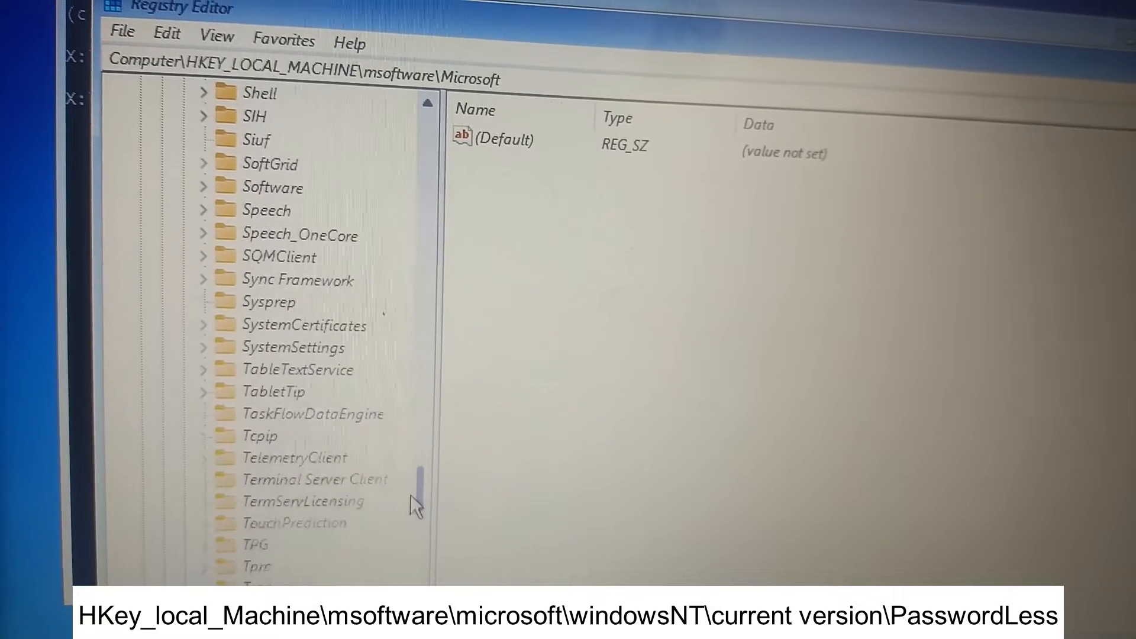
{"action": "scroll", "scroll_direction": "down", "scroll_amount": 3}
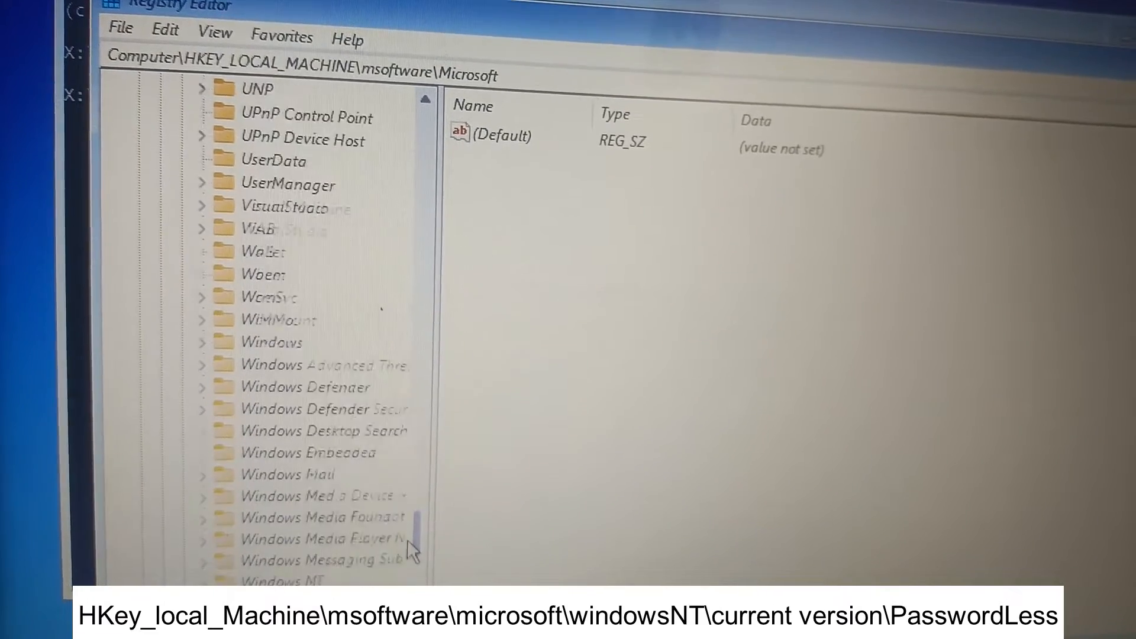
{"action": "scroll", "scroll_direction": "down", "scroll_amount": 3}
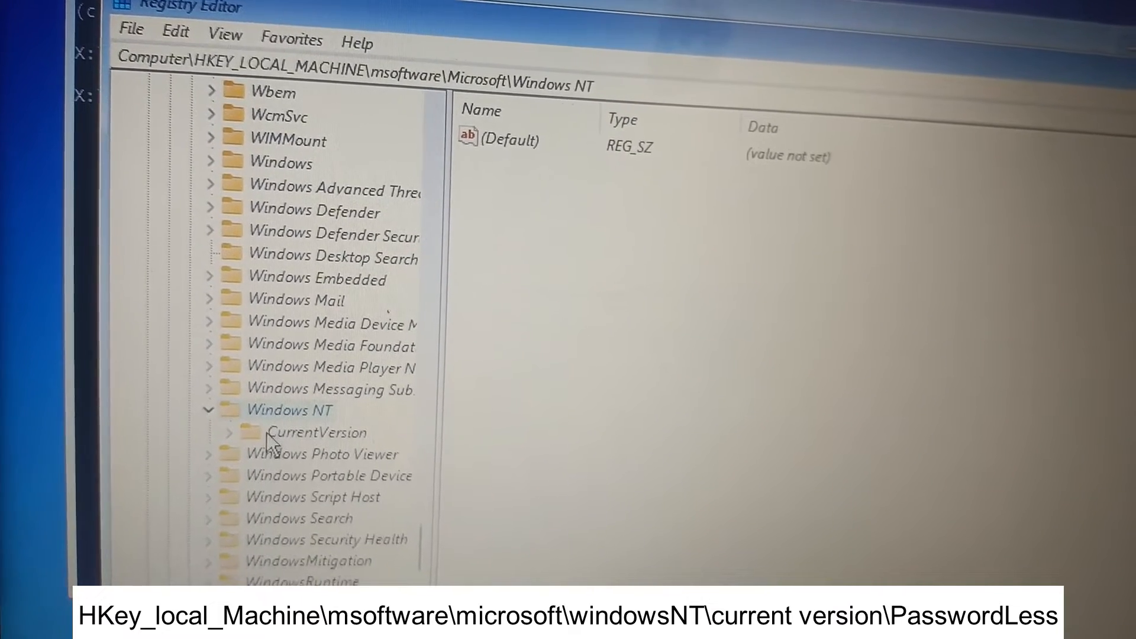
{"action": "double_click", "coordinate": [318, 432]}
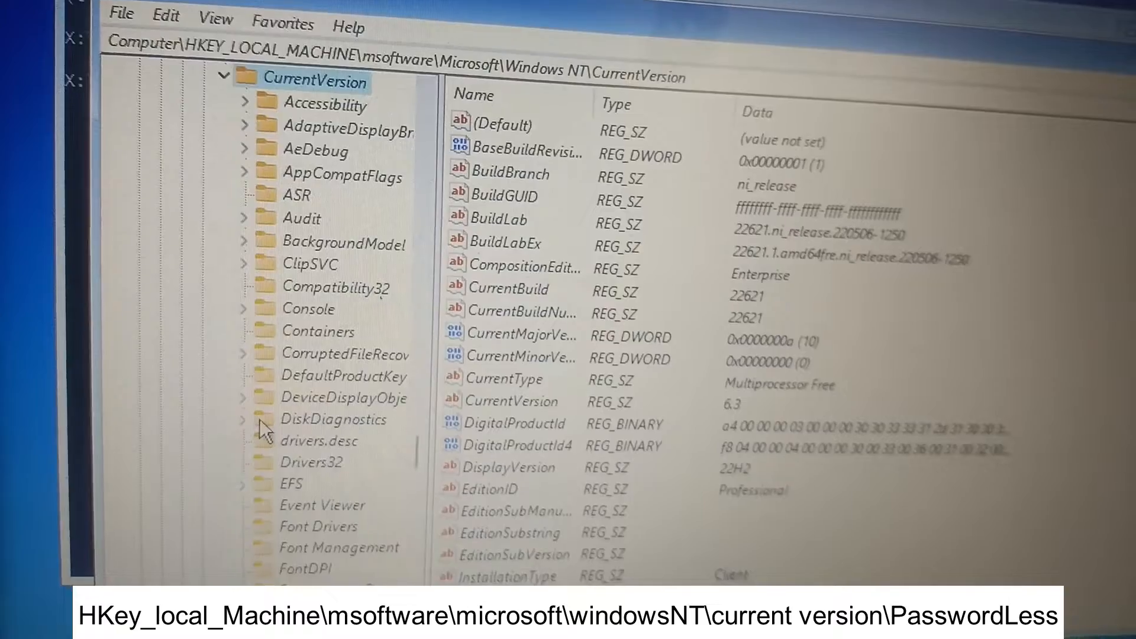
Step: Scroll down within CurrentVersion to the PasswordLess key
{"action": "scroll", "scroll_direction": "down", "scroll_amount": 3}
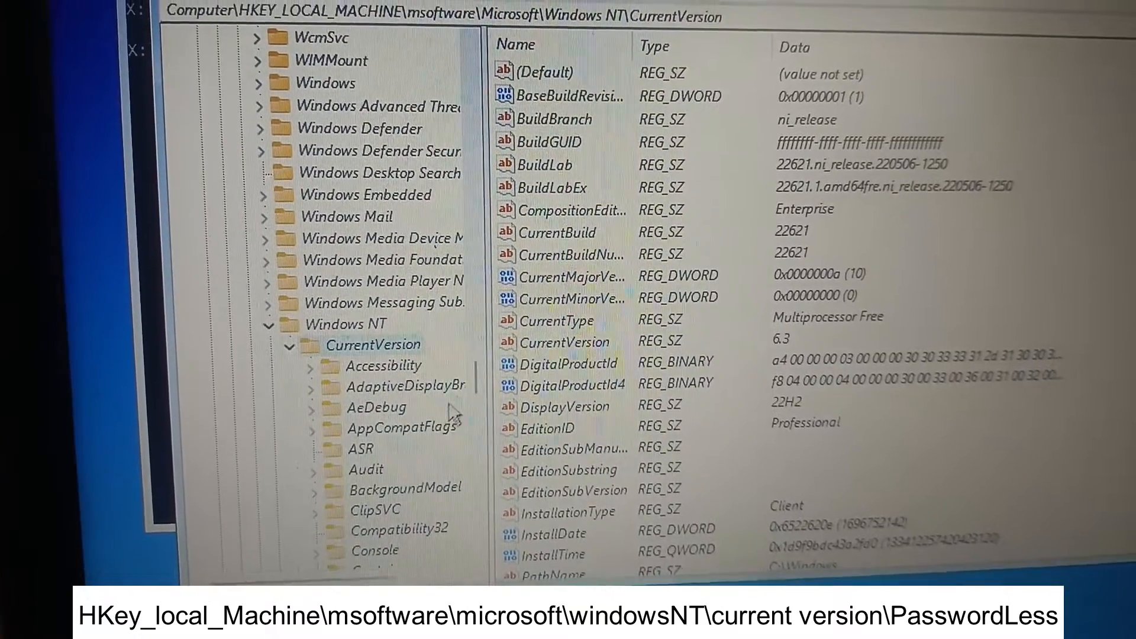
{"action": "scroll", "scroll_direction": "down", "scroll_amount": 3}
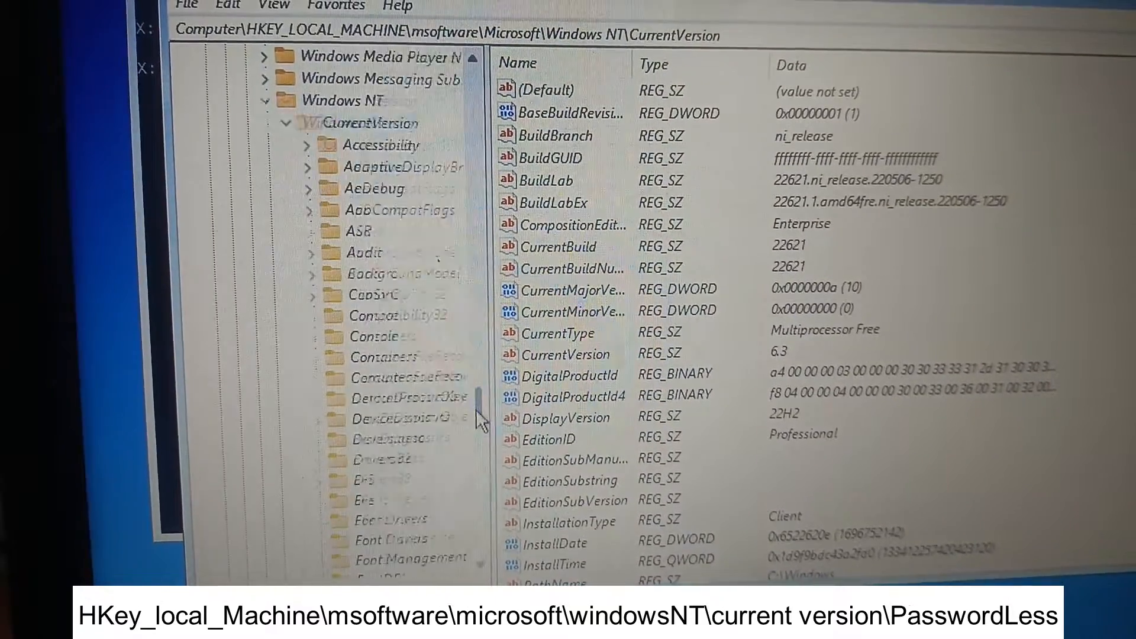
{"action": "scroll", "scroll_direction": "down", "scroll_amount": 3}
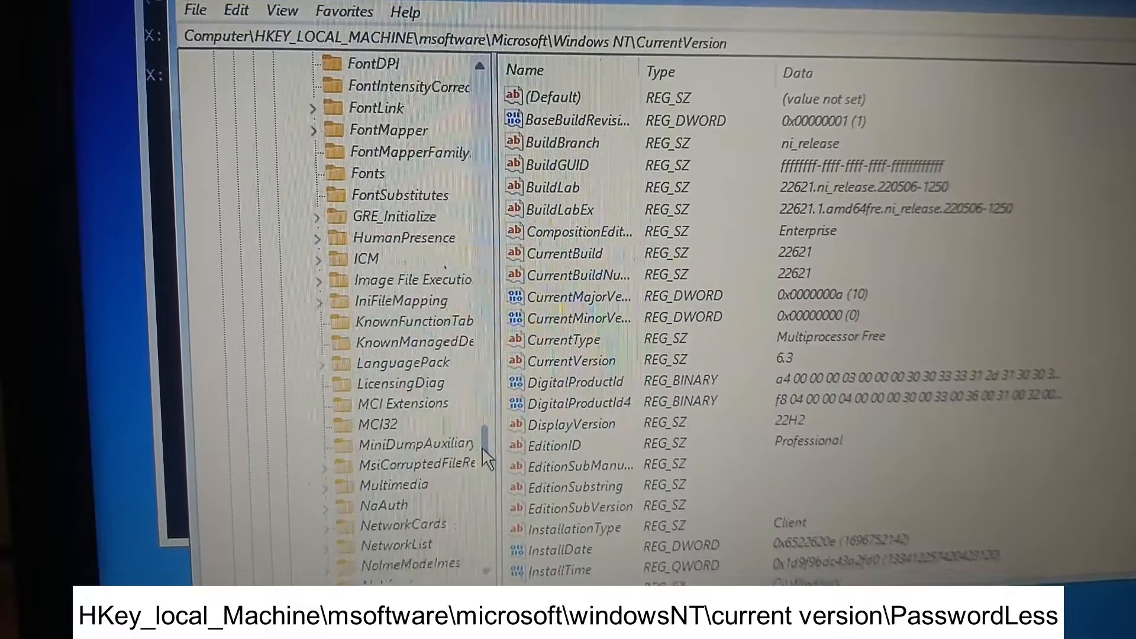
{"action": "scroll", "scroll_direction": "down", "scroll_amount": 3}
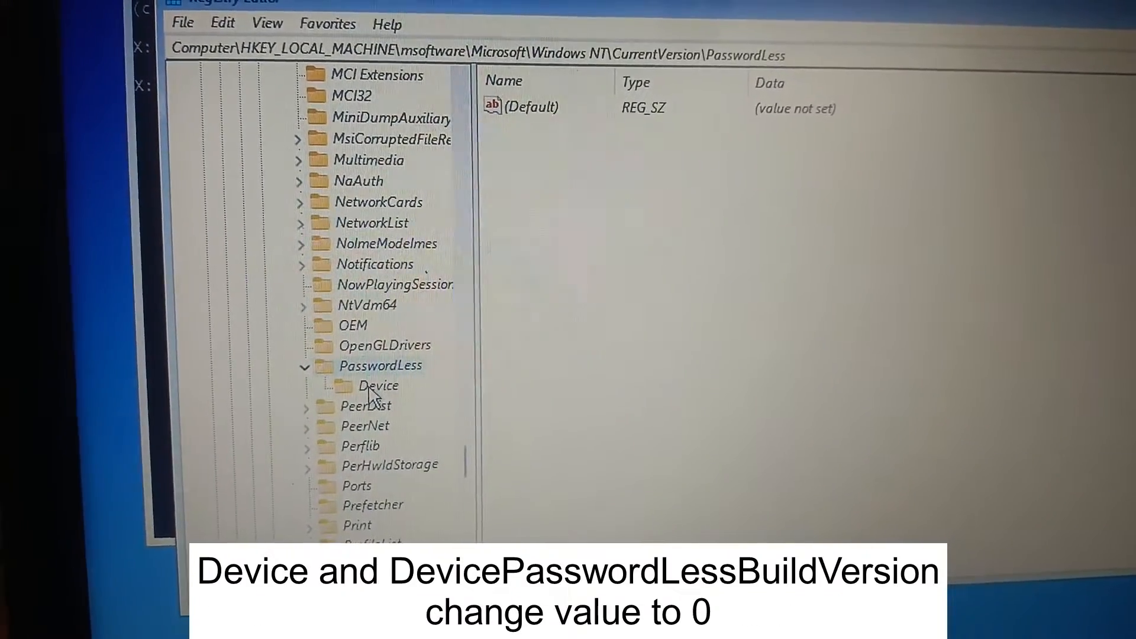
Step: Change DevicePasswordLessBuildVersion under PasswordLess\Device from 2 to 0
{"action": "left_click", "coordinate": [379, 384]}
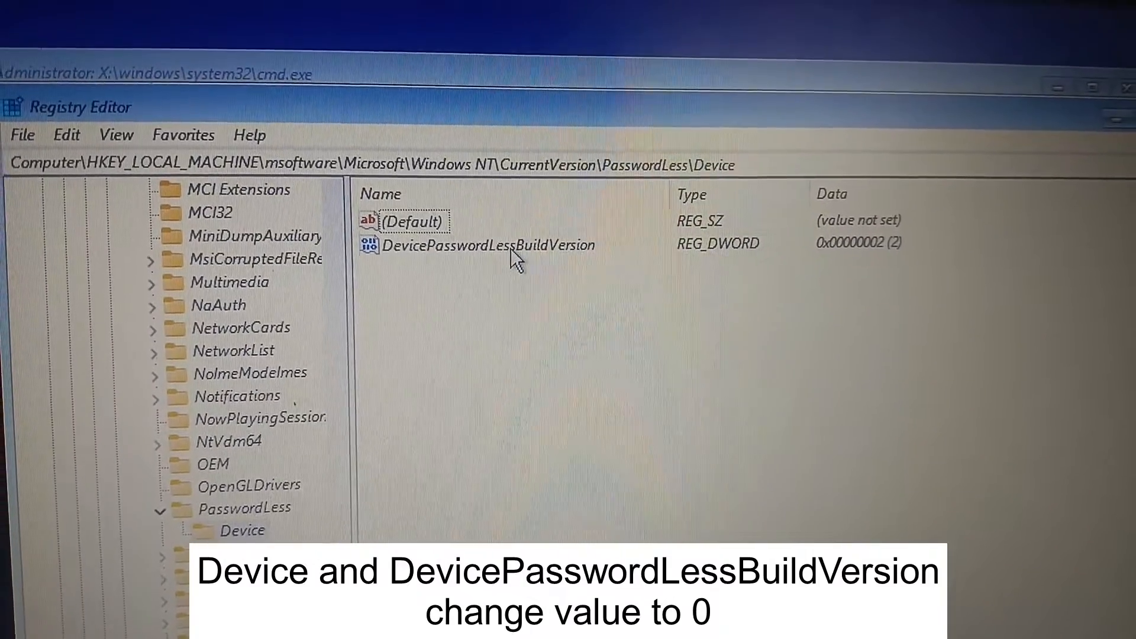
{"action": "double_click", "coordinate": [487, 245]}
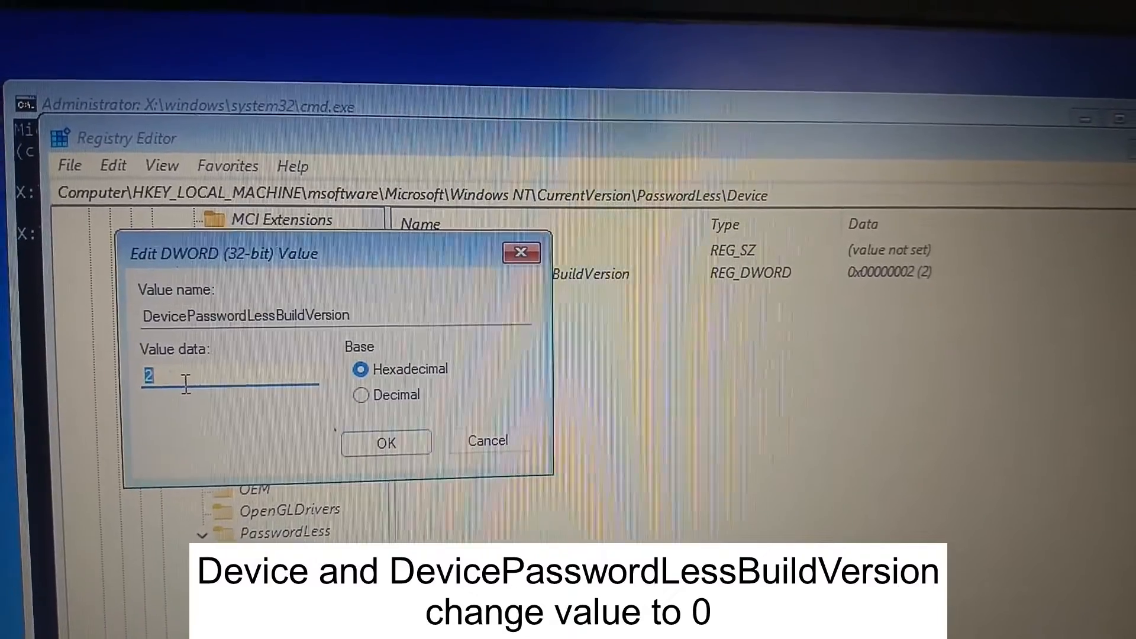
{"action": "type", "text": "0"}
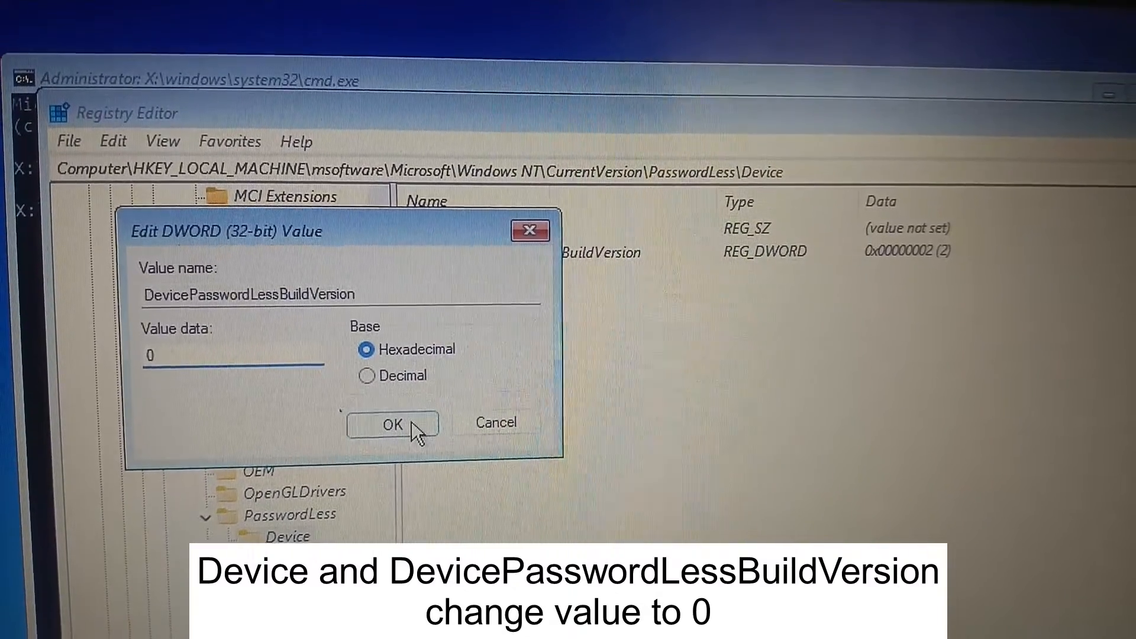
{"action": "left_click", "coordinate": [392, 424]}
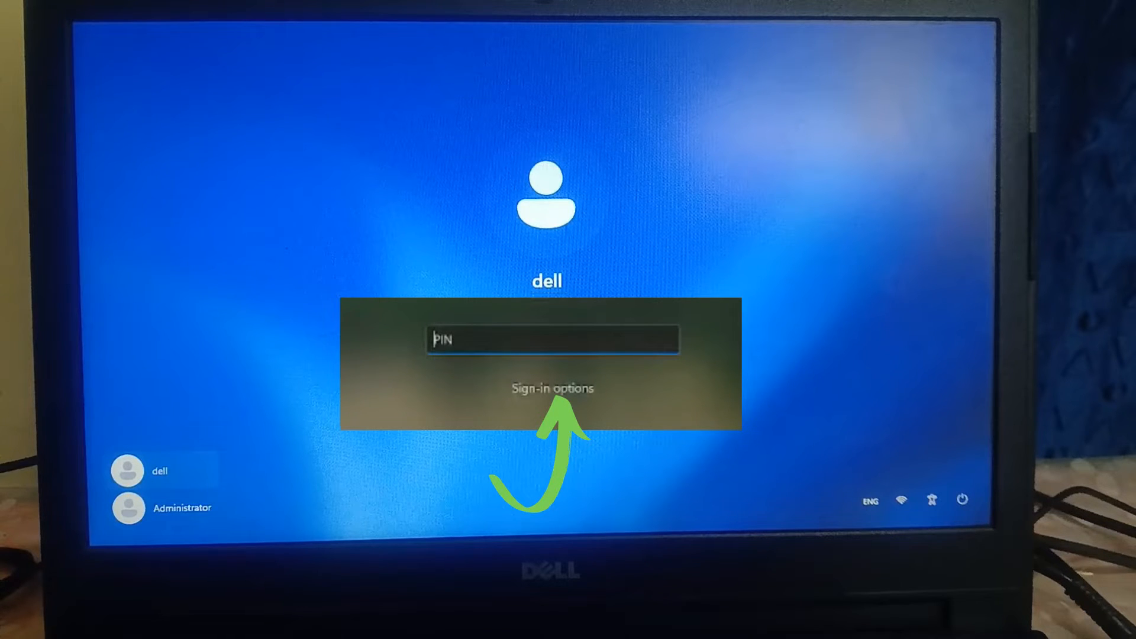
Step: Choose the password option on the lock screen to show the Password field
{"action": "left_click", "coordinate": [551, 387]}
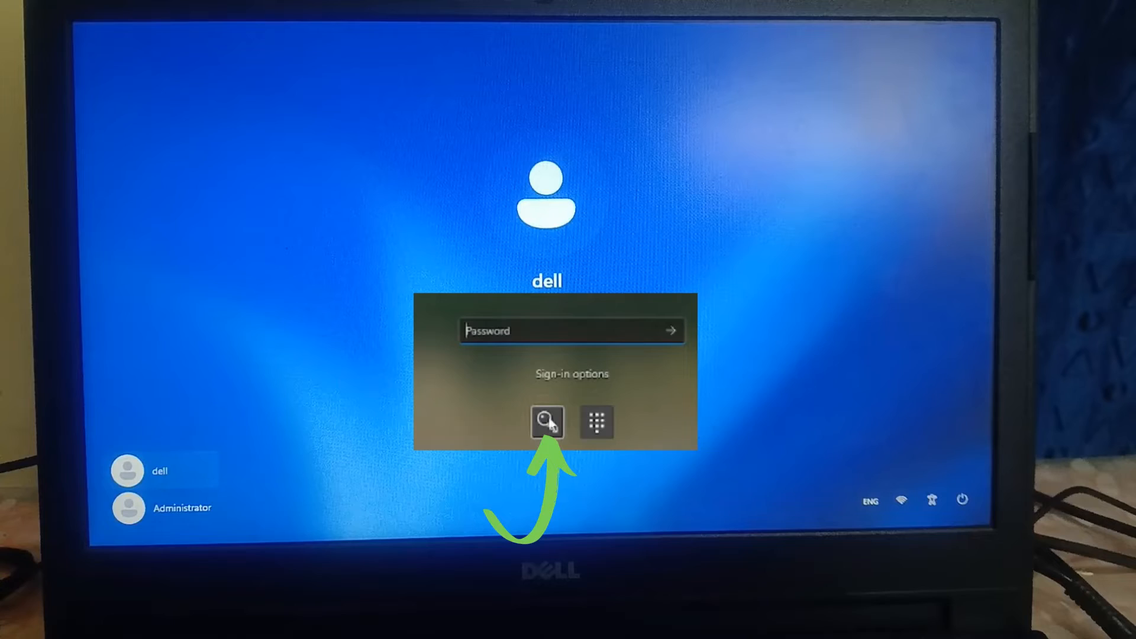